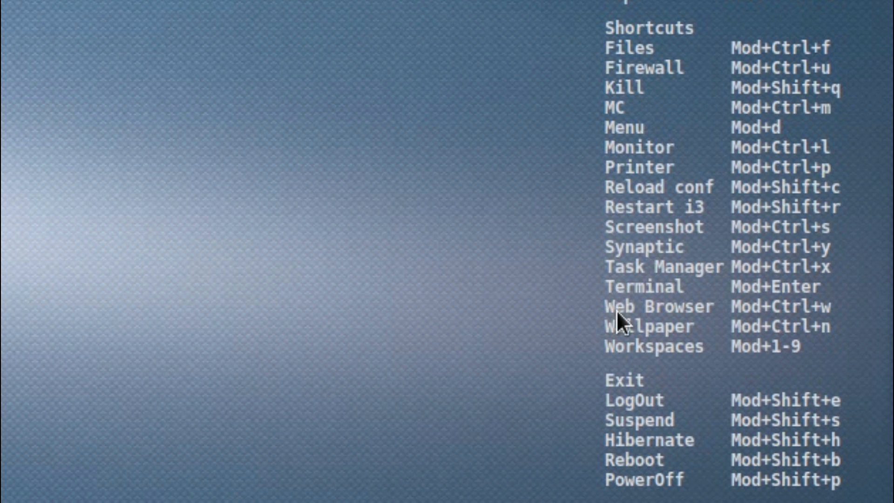
mouse_move(182, 260)
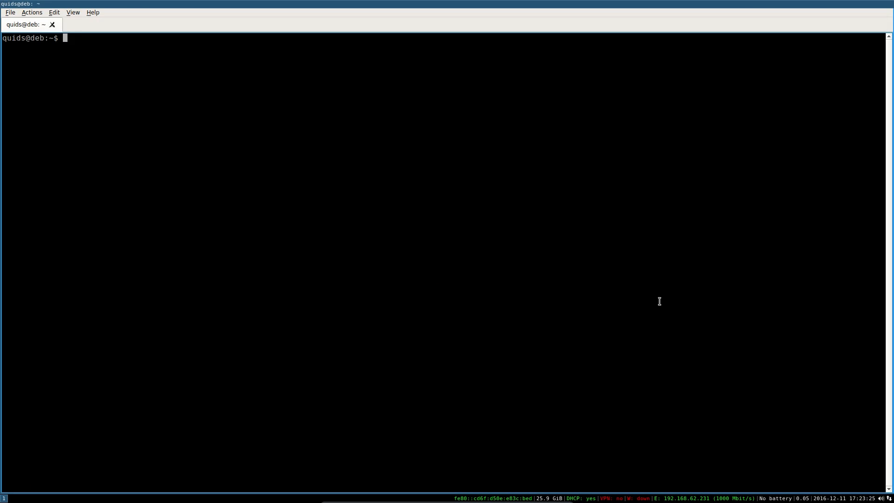
Show the system's memory usage in megabytes with free -m
type("free -m")
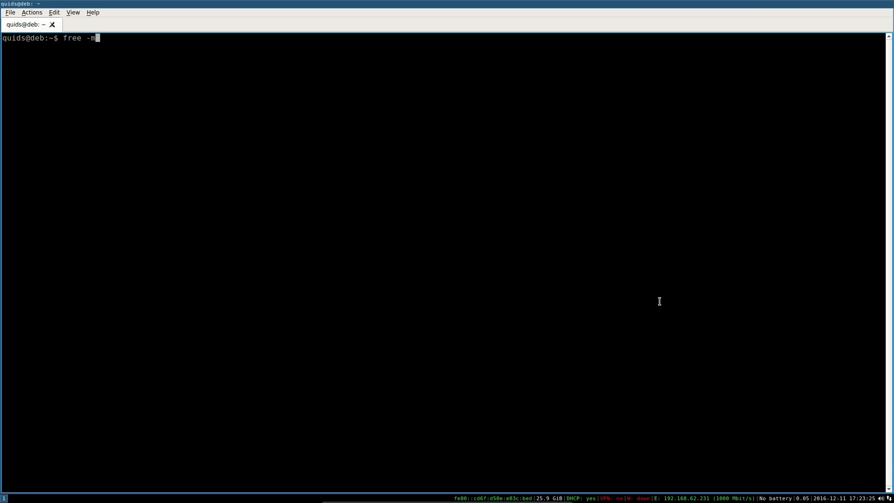
key("Return")
type("^[")
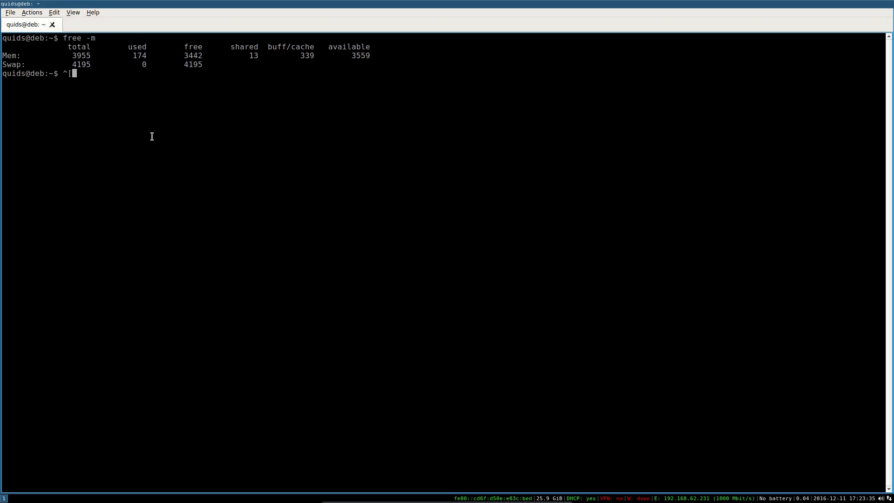
Quit QTerminal via File > Quit and confirm, leaving the desktop visible
left_click(9, 12)
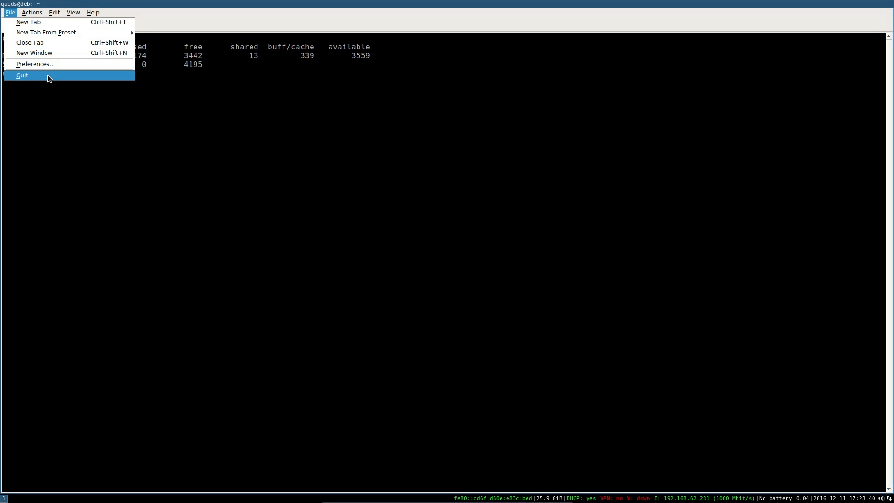
left_click(22, 75)
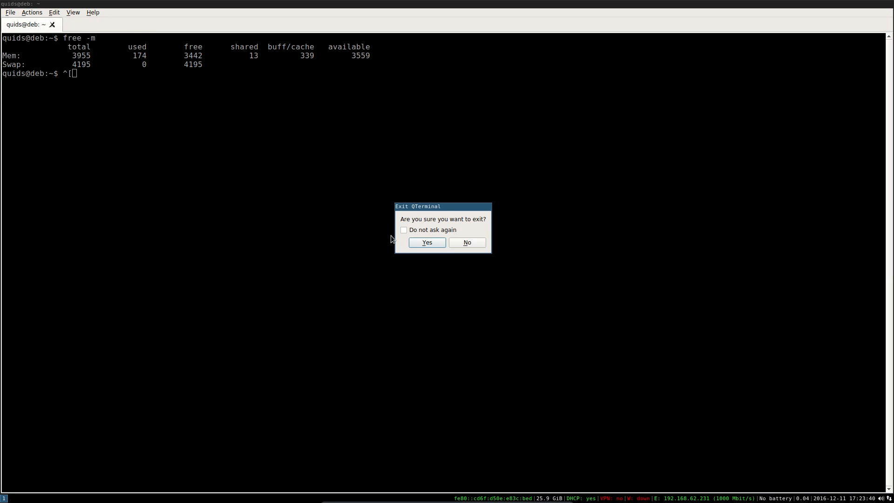
left_click(426, 242)
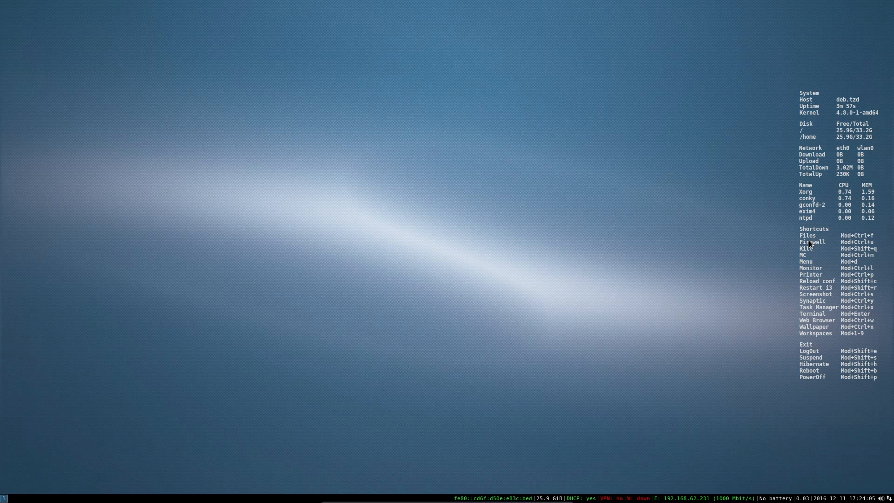
mouse_move(735, 254)
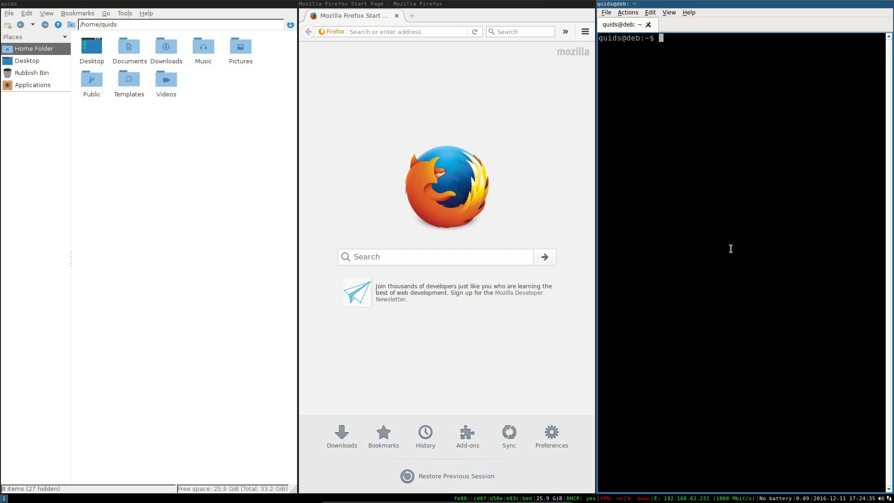
mouse_move(686, 217)
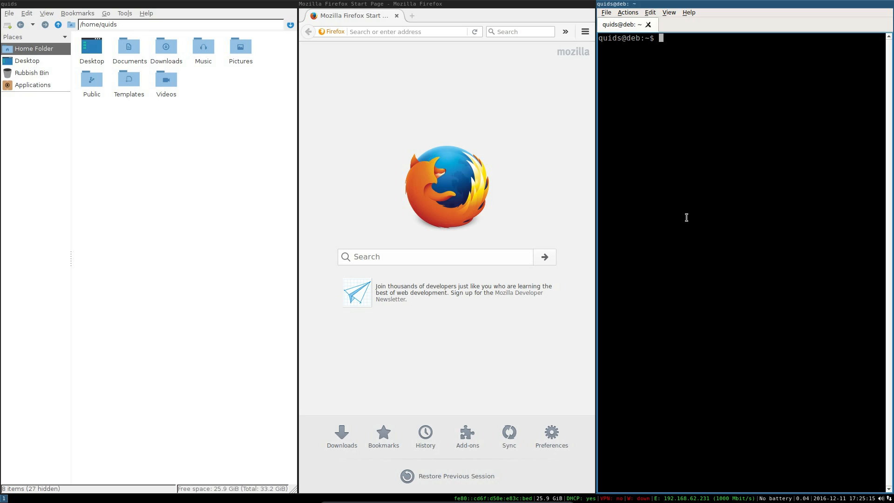
Confirm closing the extra terminal so the file manager sits beside one terminal
left_click(435, 257)
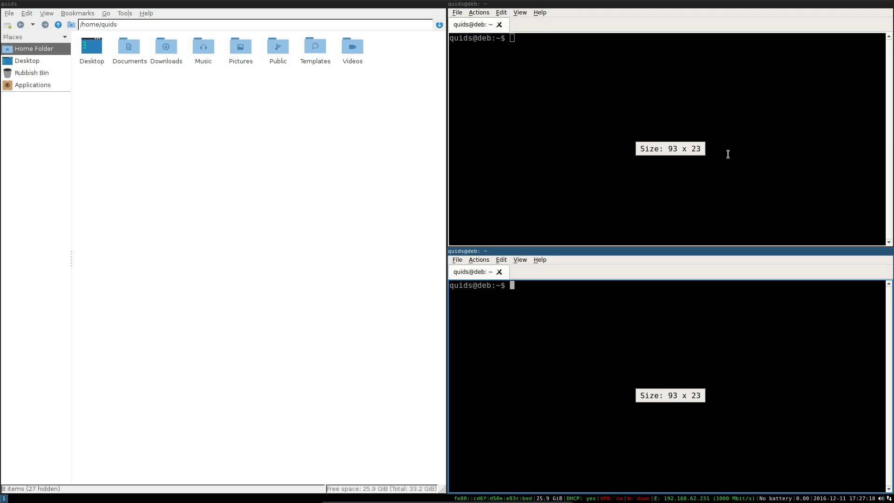
mouse_move(614, 345)
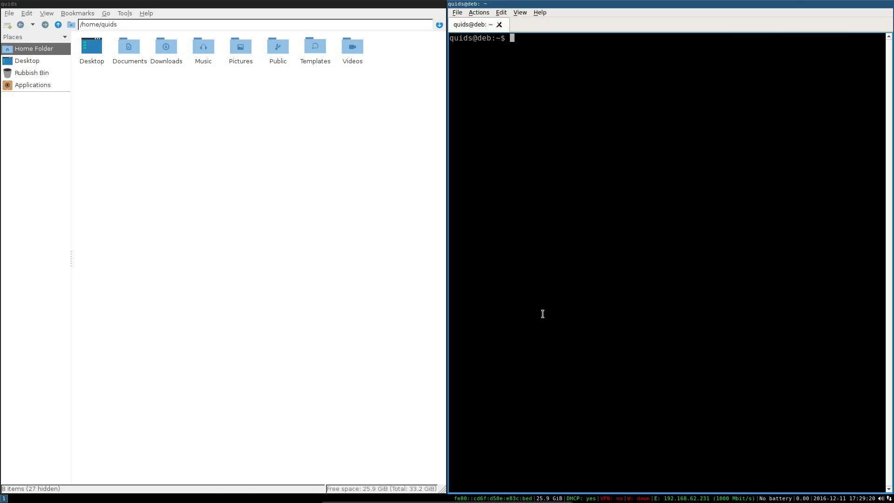
mouse_move(542, 317)
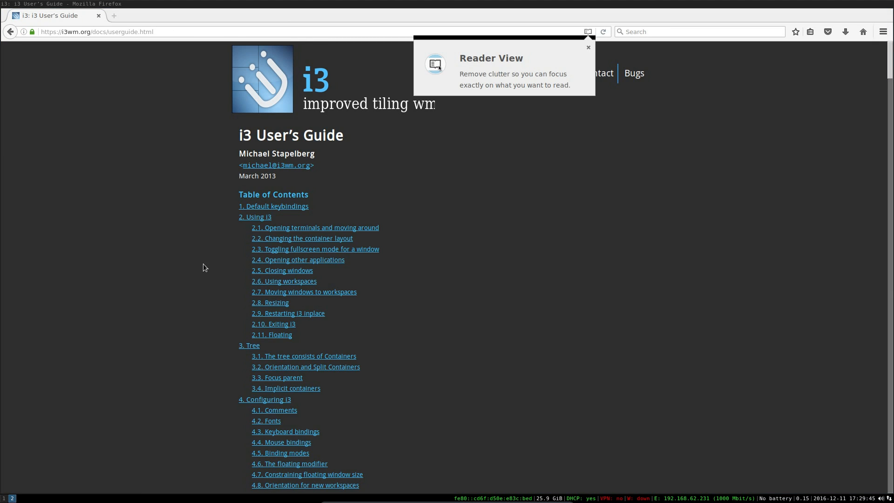
Scroll the i3 User's Guide down to the workspaces section
scroll("down", 3)
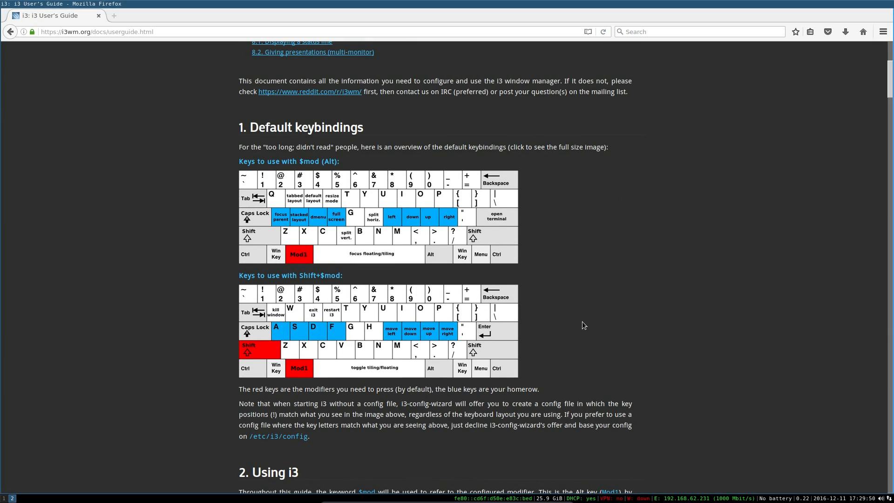
scroll("down", 3)
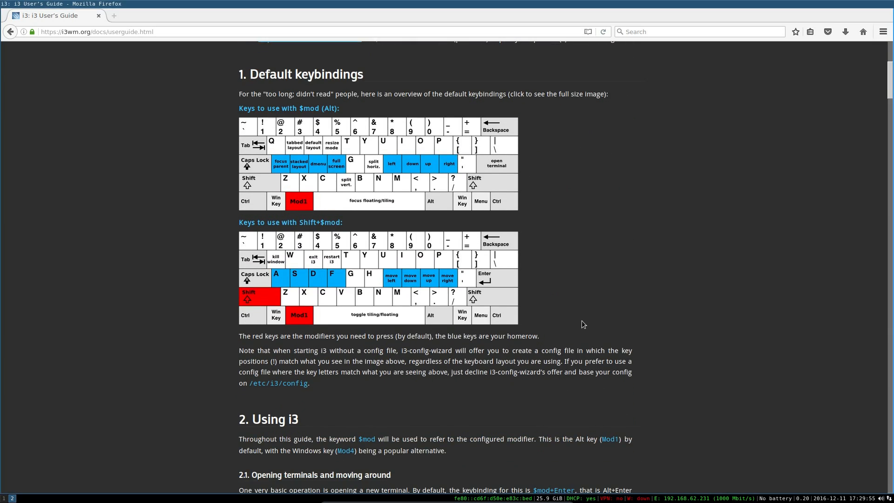
scroll("down", 3)
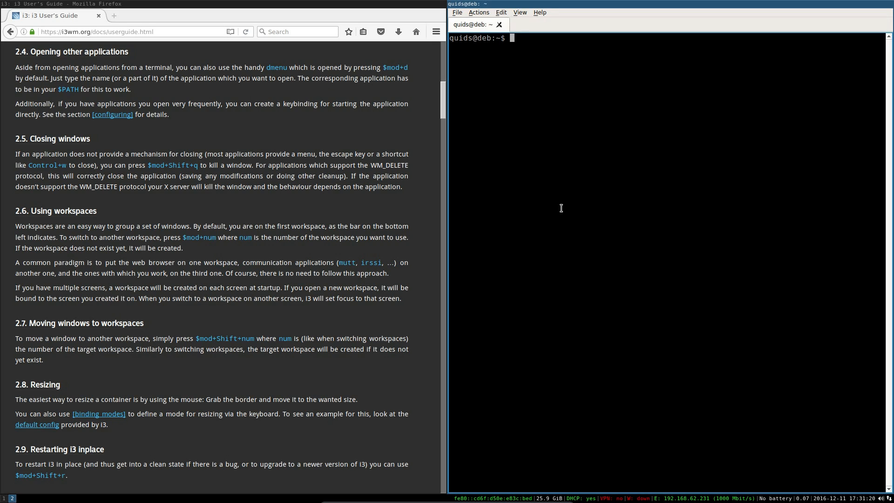
mouse_move(532, 169)
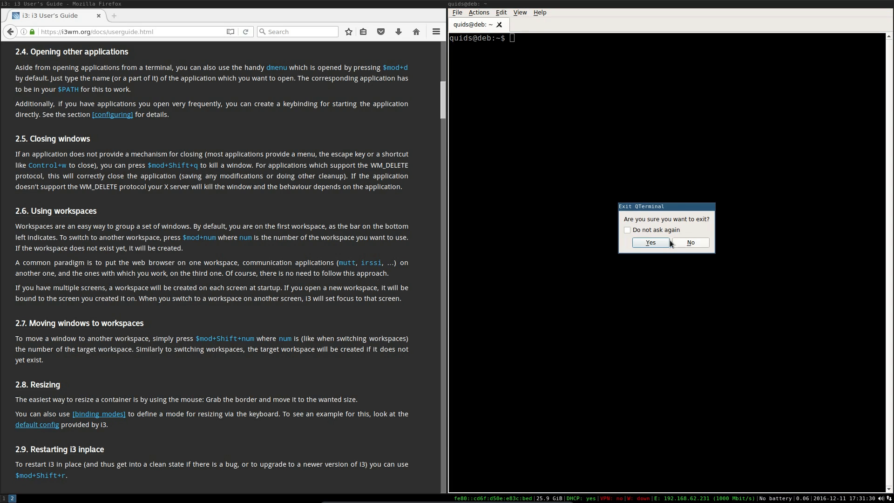
Confirm quitting the terminal and scroll the guide down to the floating section
left_click(650, 242)
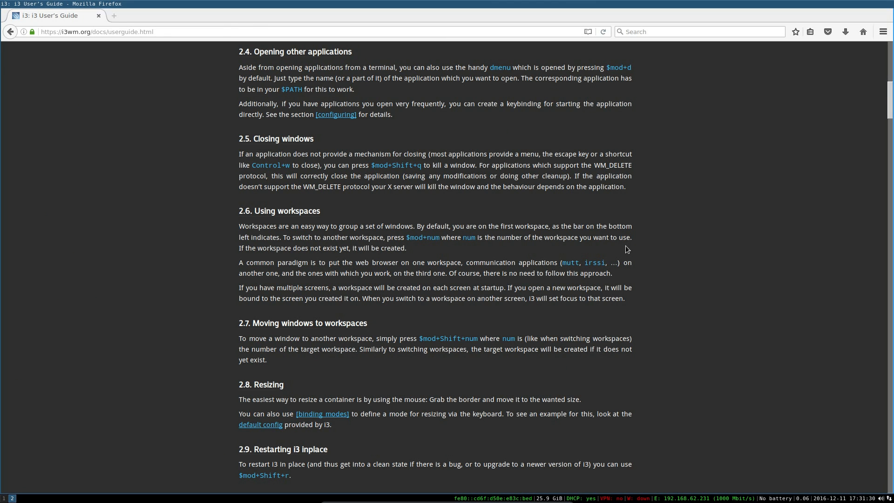
scroll("down", 3)
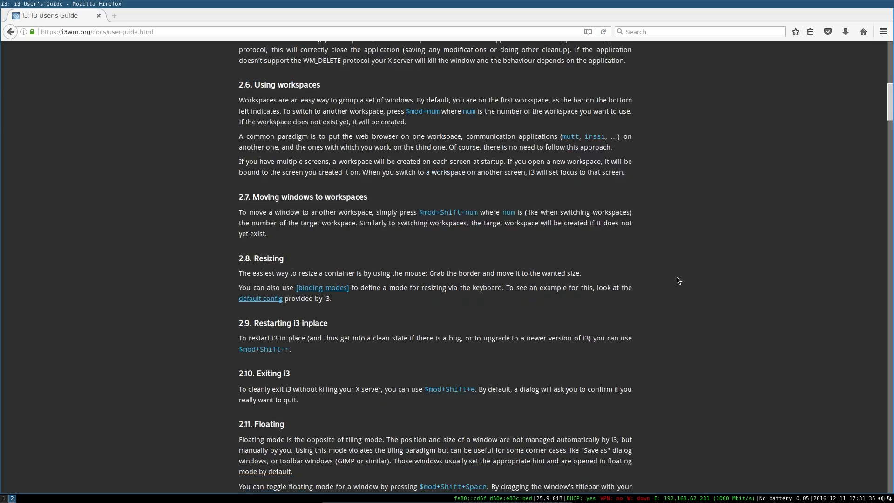
scroll("down", 3)
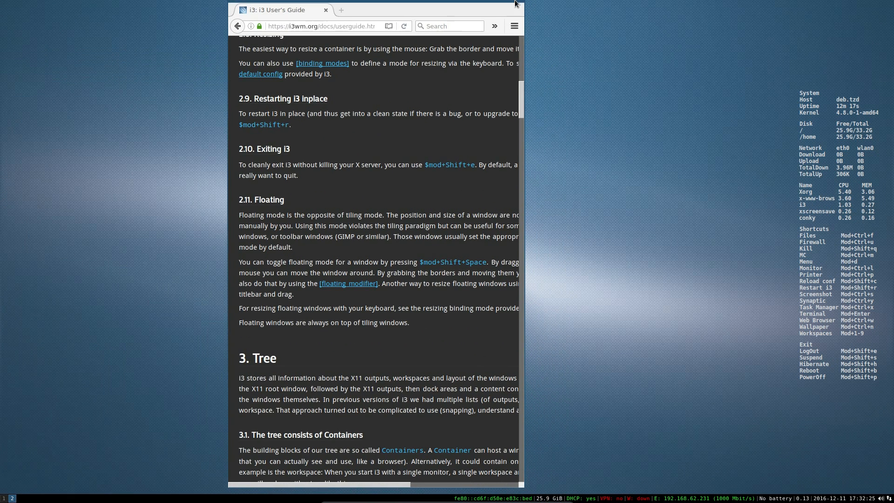
mouse_move(536, 22)
type("open")
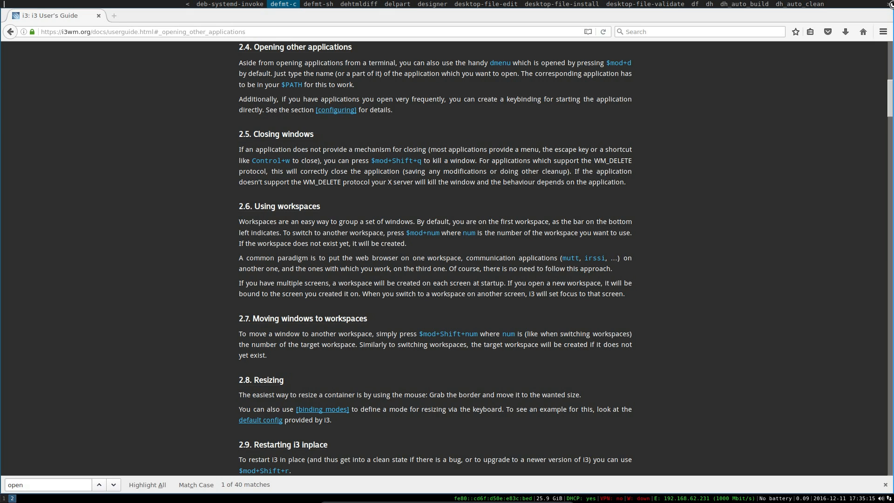
Launch the APTus package manager from dmenu by typing 'aptu'
type("apt")
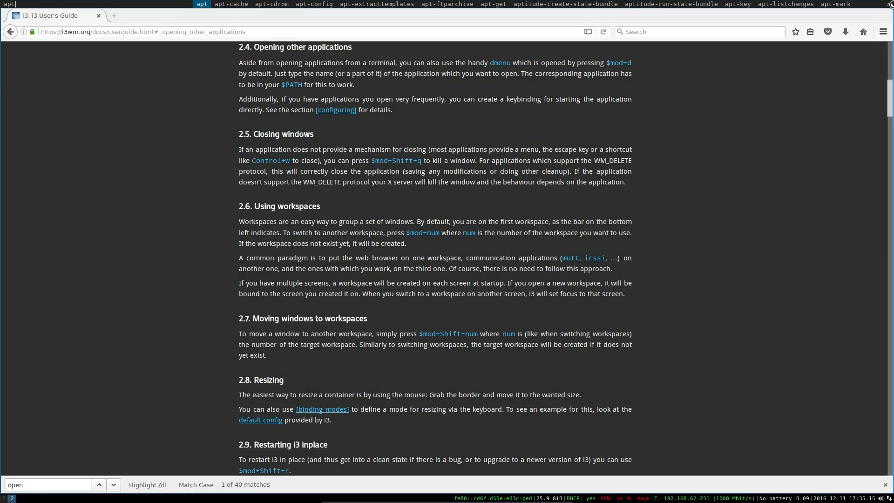
type("u")
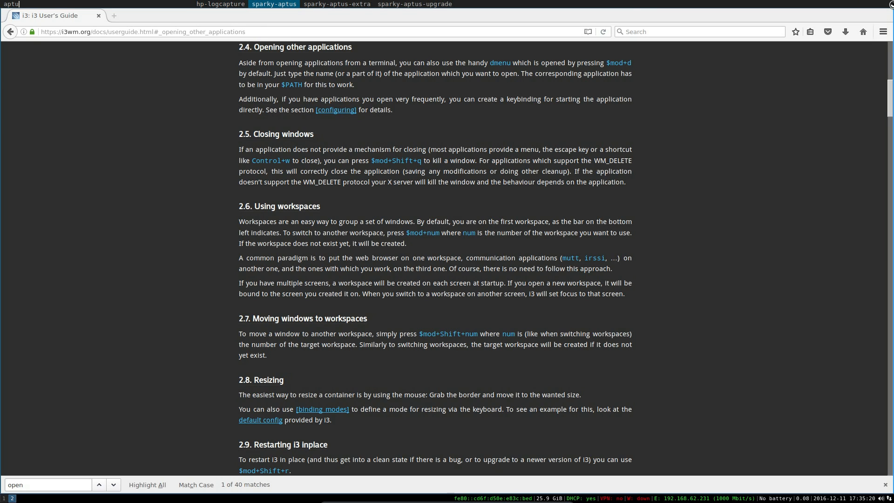
left_click(273, 4)
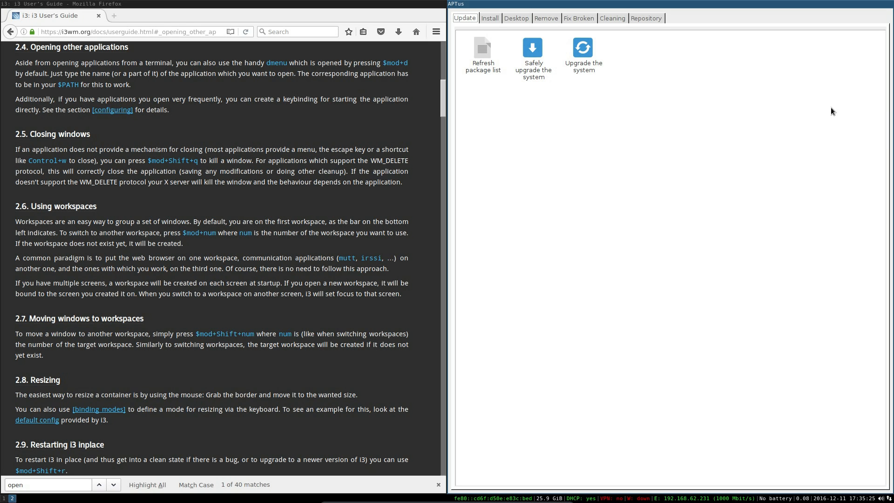
mouse_move(774, 114)
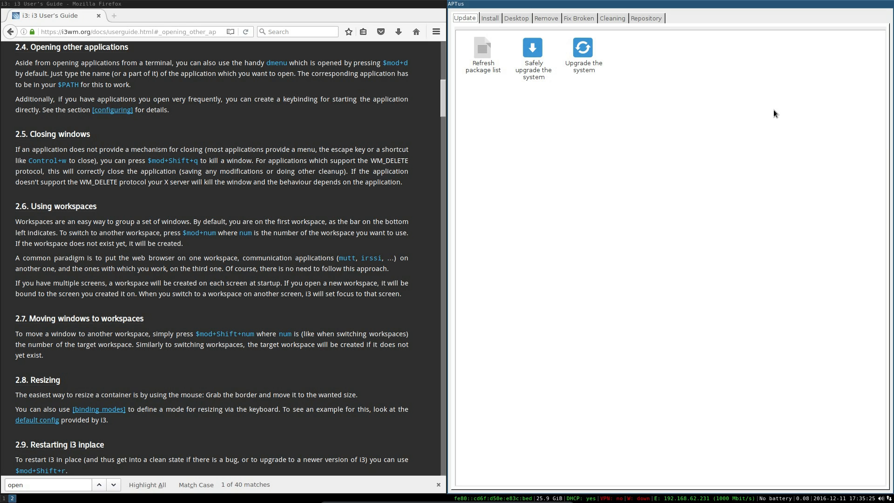
mouse_move(721, 107)
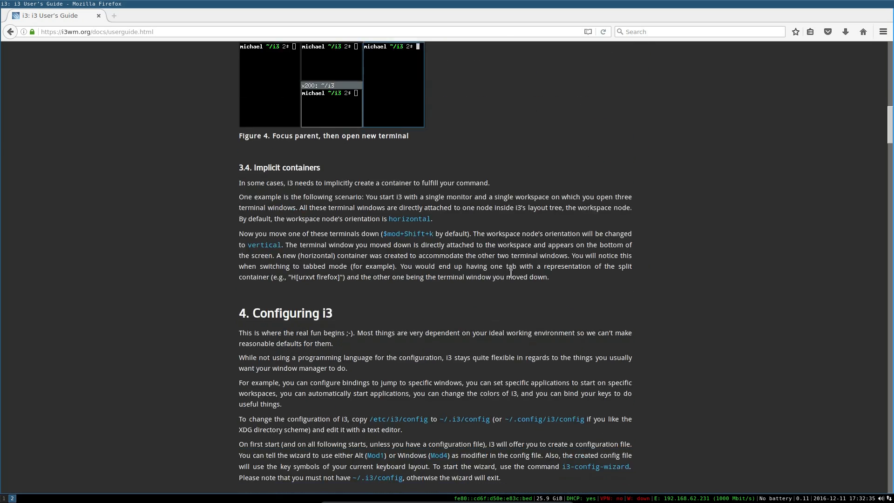
Scroll the i3 User's Guide from Configuring i3 past the command list to section 6.10 on moving containers
scroll("down", 3)
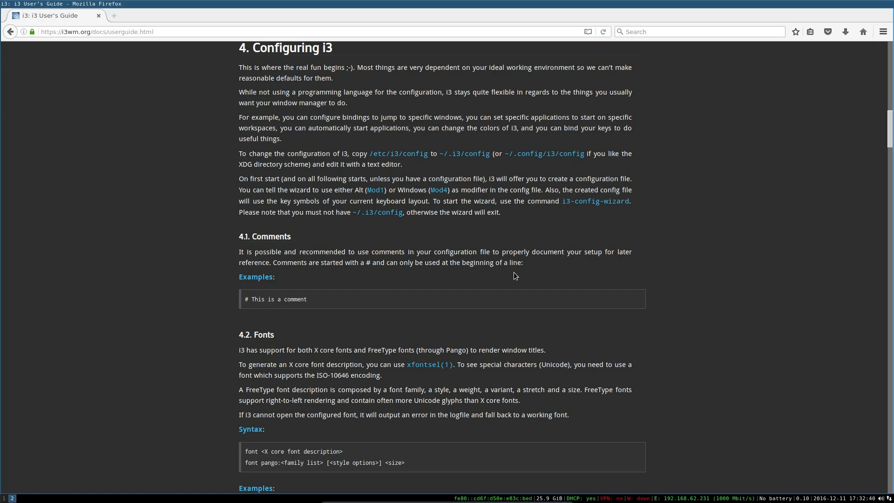
scroll("down", 3)
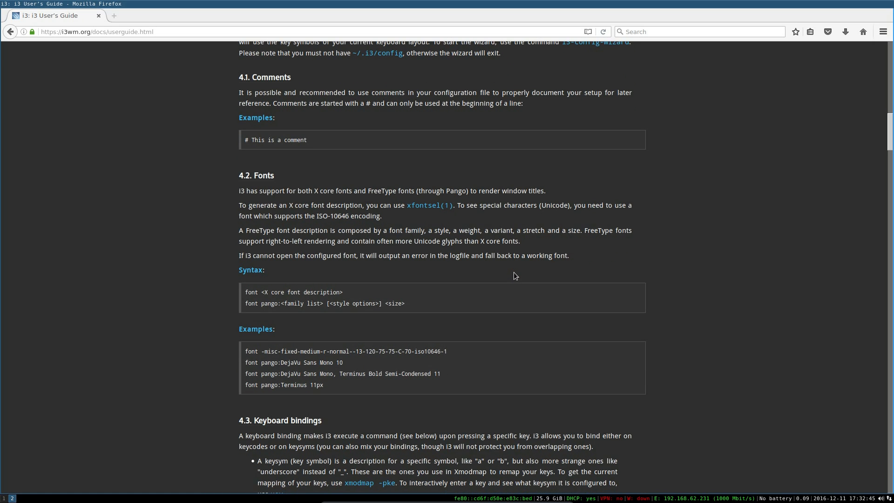
scroll("down", 3)
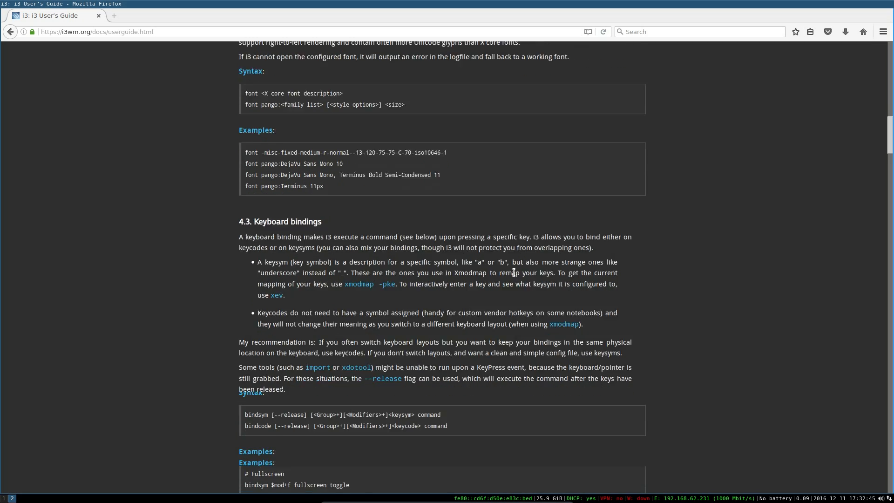
scroll("down", 3)
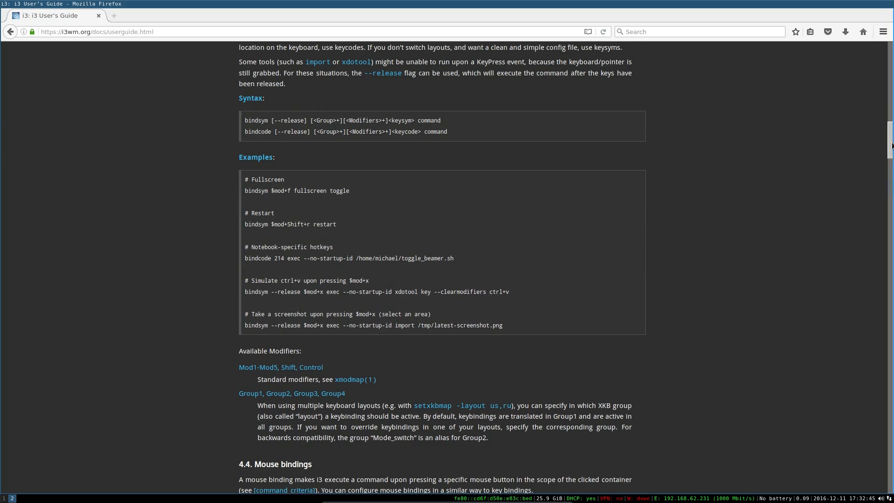
scroll("down", 3)
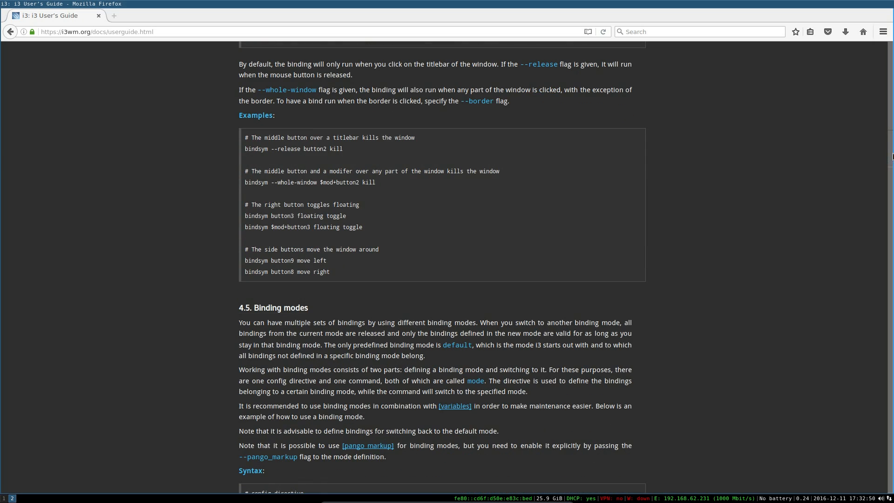
scroll("down", 3)
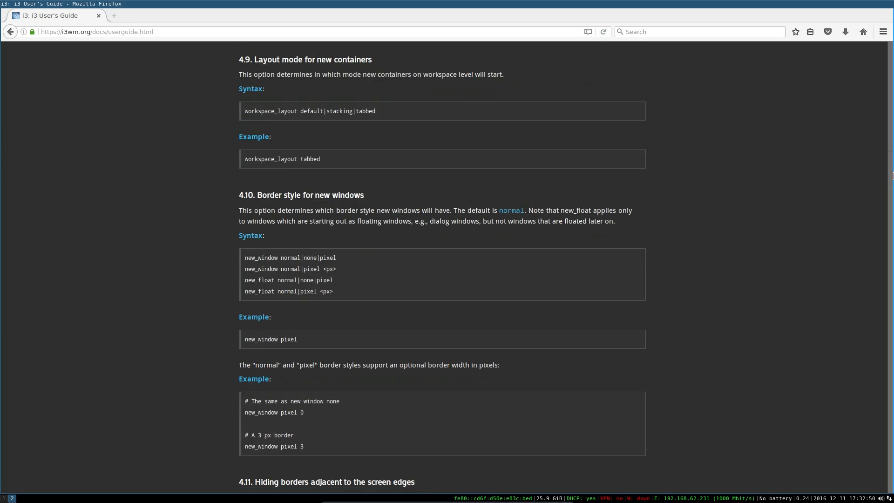
scroll("down", 3)
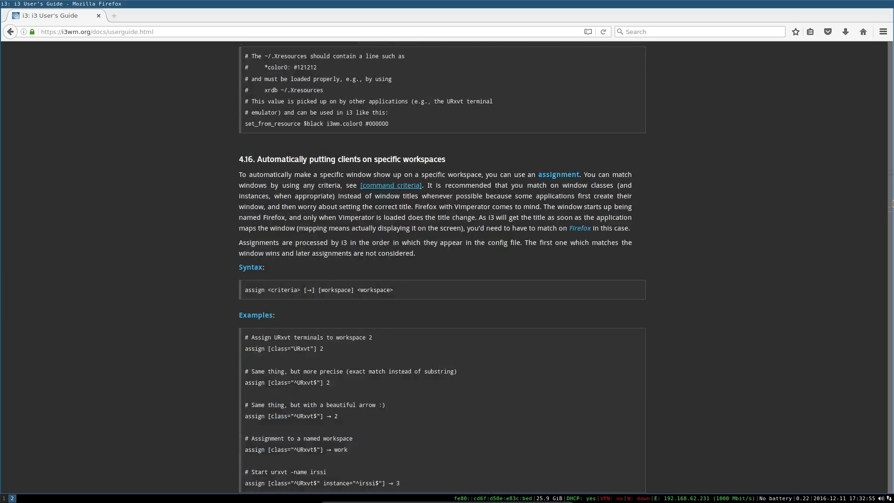
scroll("down", 3)
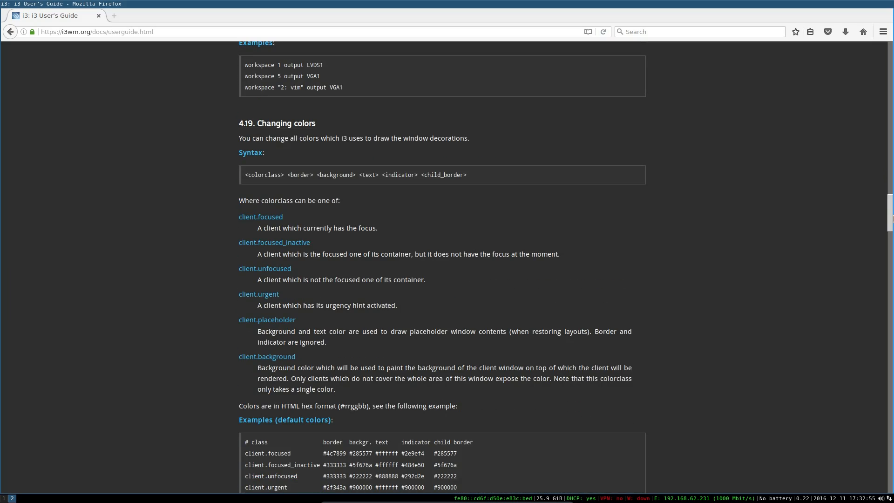
scroll("down", 3)
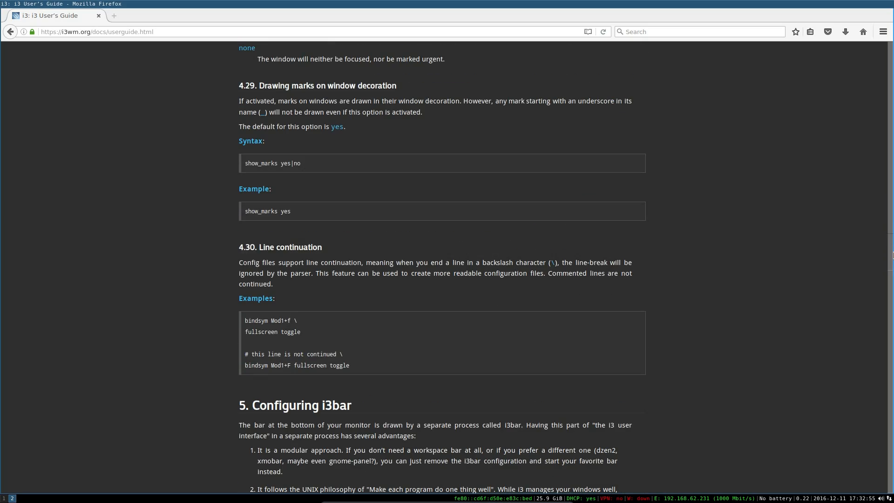
scroll("down", 3)
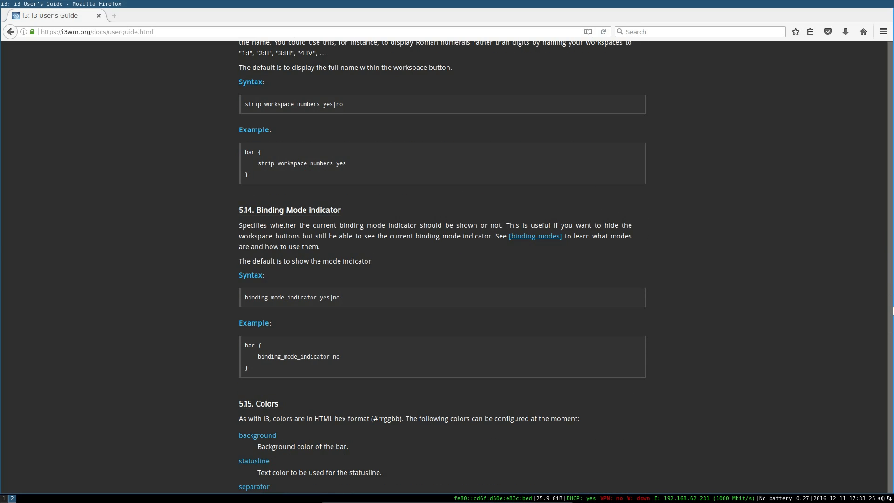
scroll("down", 3)
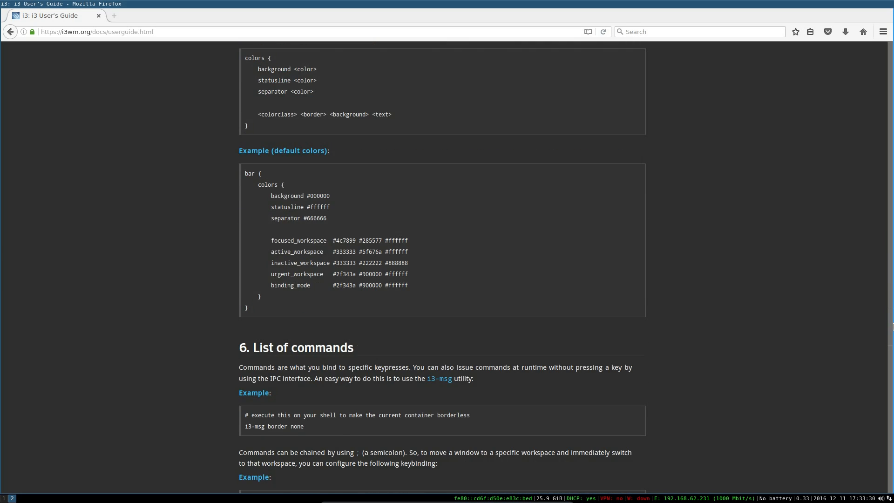
scroll("down", 3)
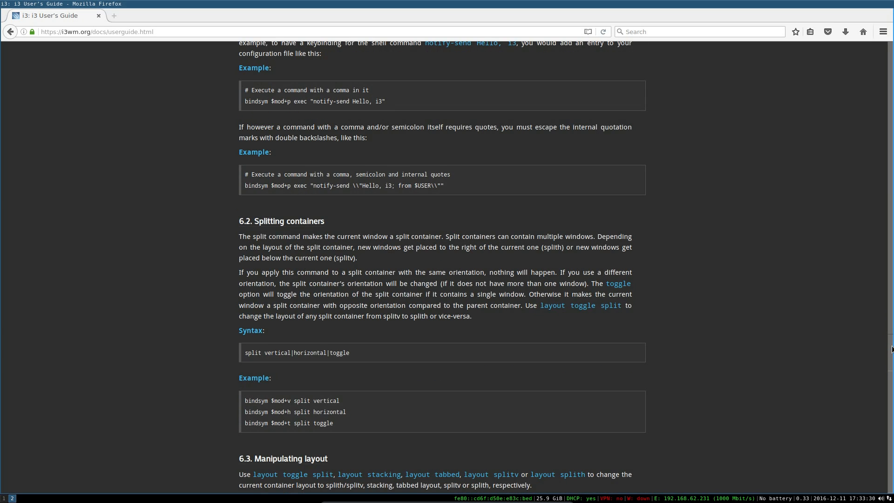
scroll("down", 3)
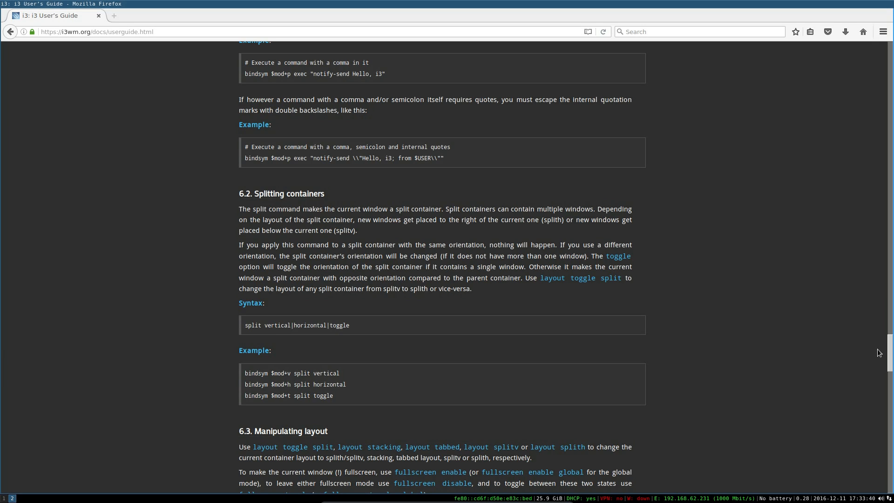
scroll("down", 3)
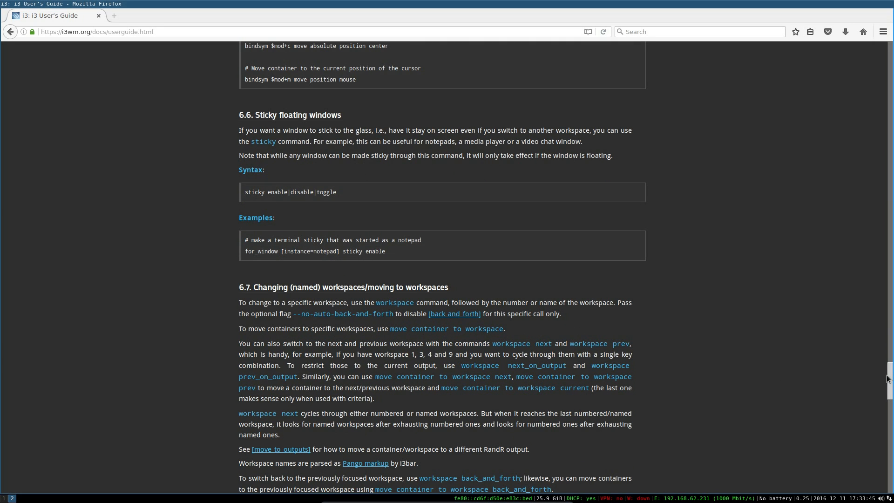
scroll("down", 3)
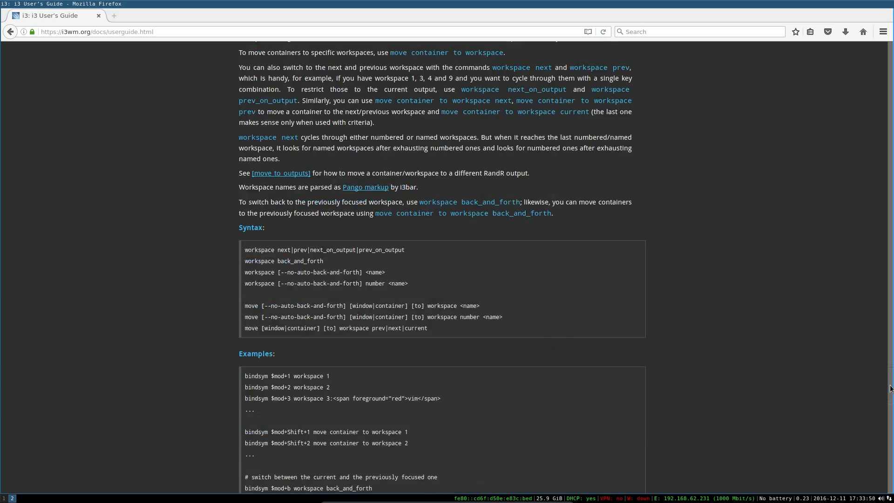
scroll("down", 3)
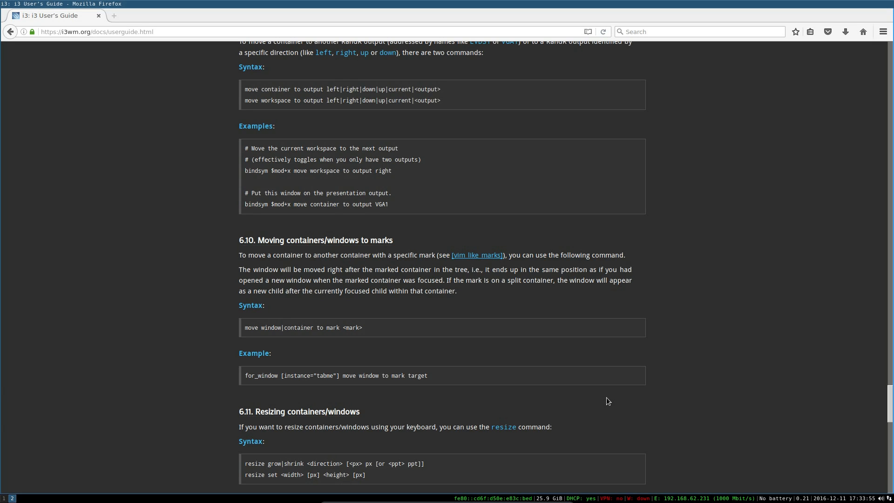
mouse_move(365, 291)
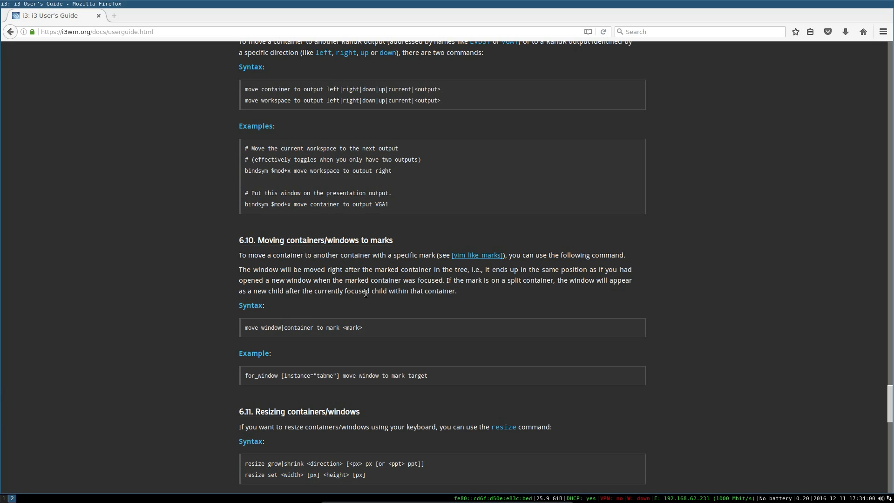
mouse_move(198, 264)
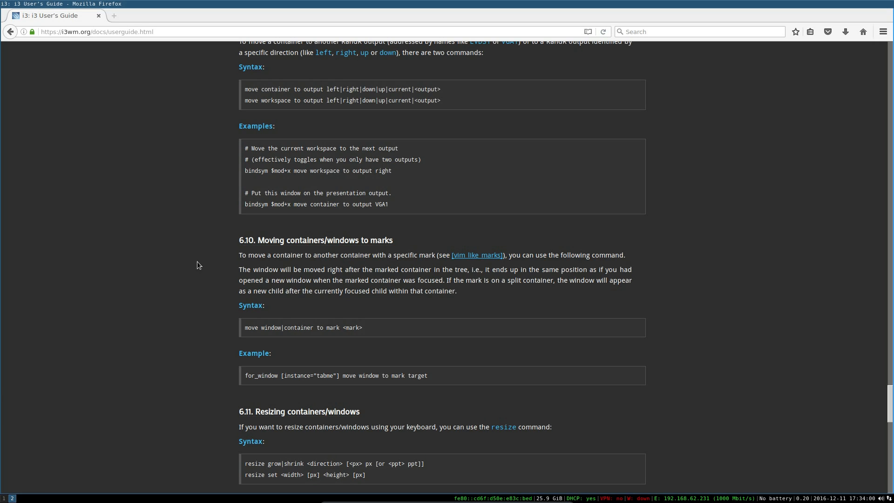
mouse_move(195, 199)
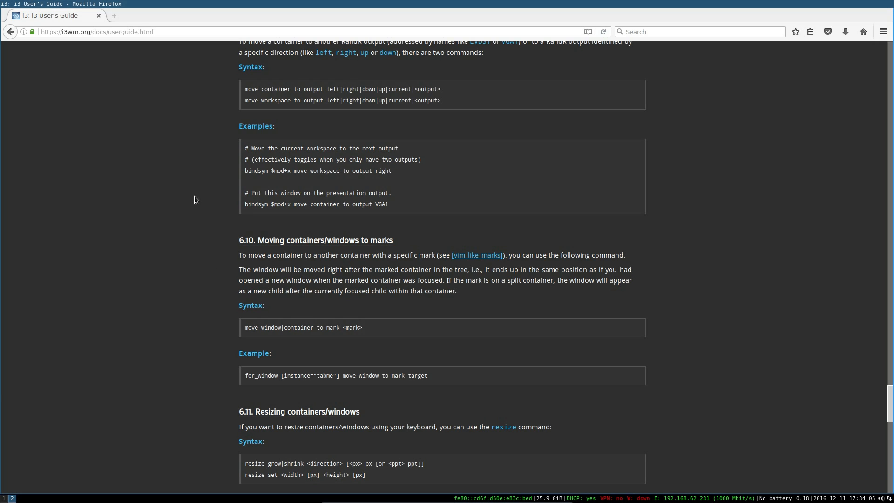
mouse_move(64, 389)
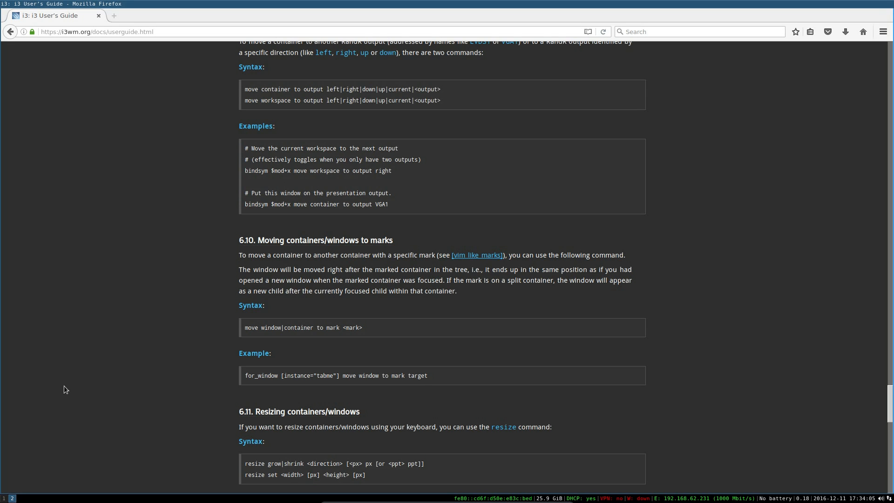